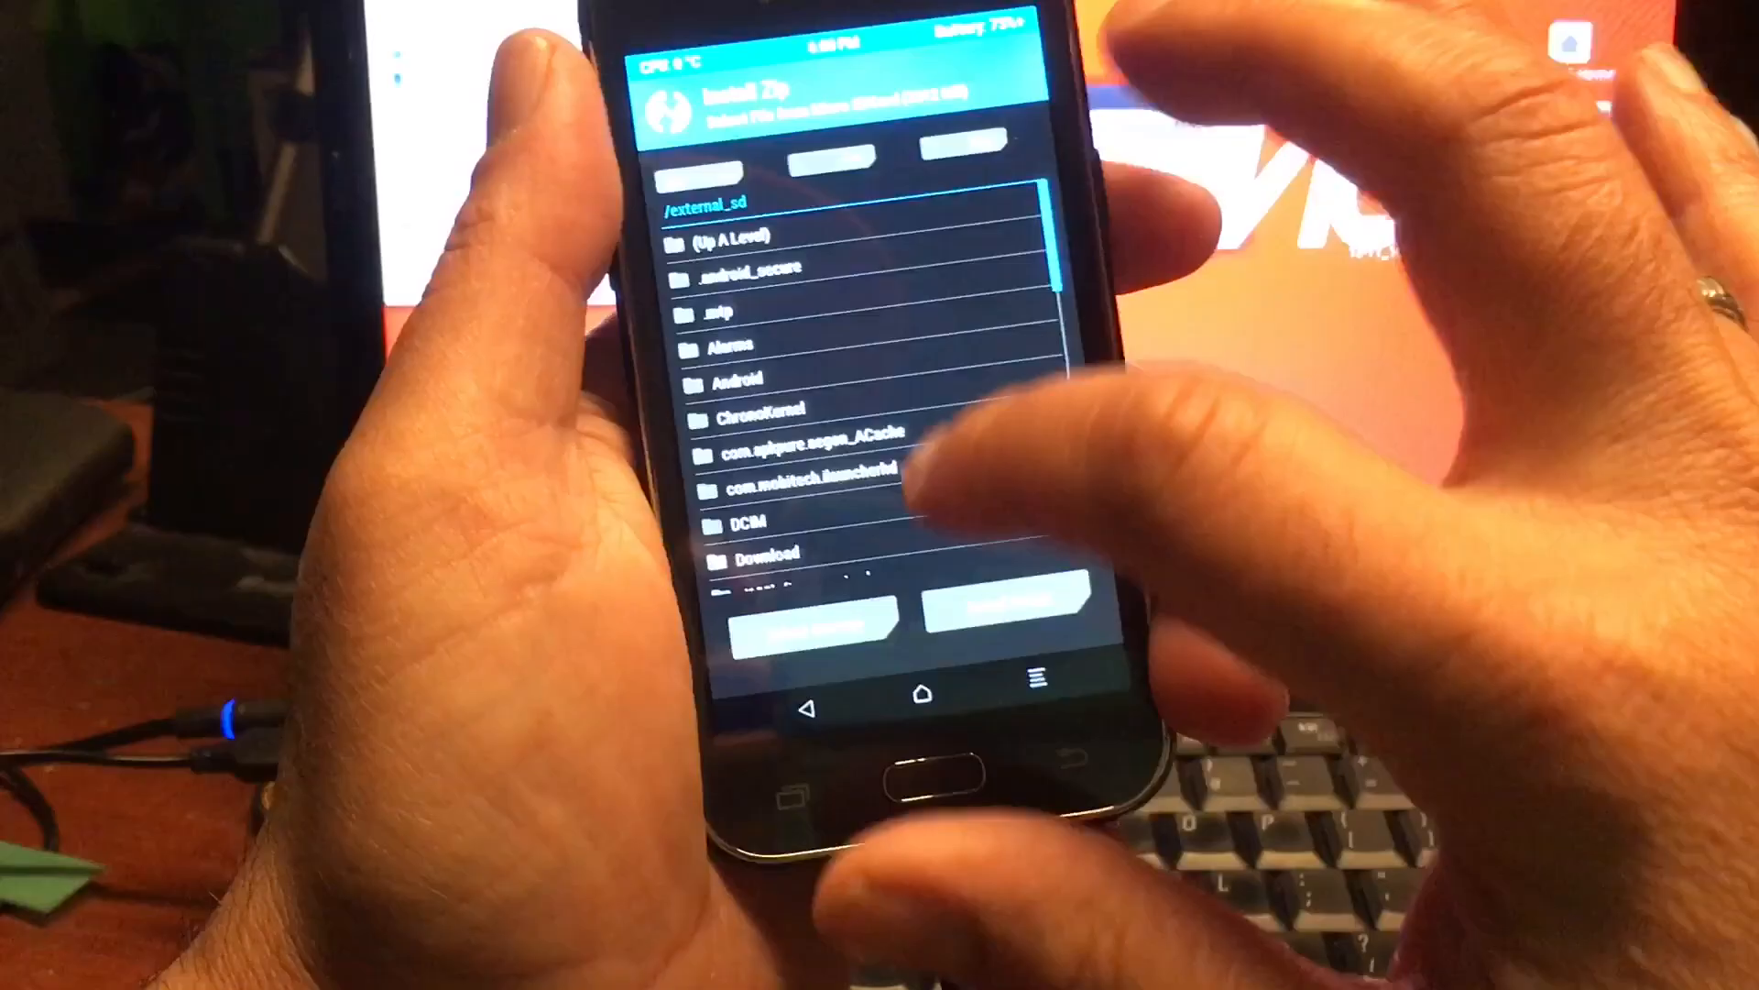
{"action": "scroll", "scroll_direction": "down", "scroll_amount": 3}
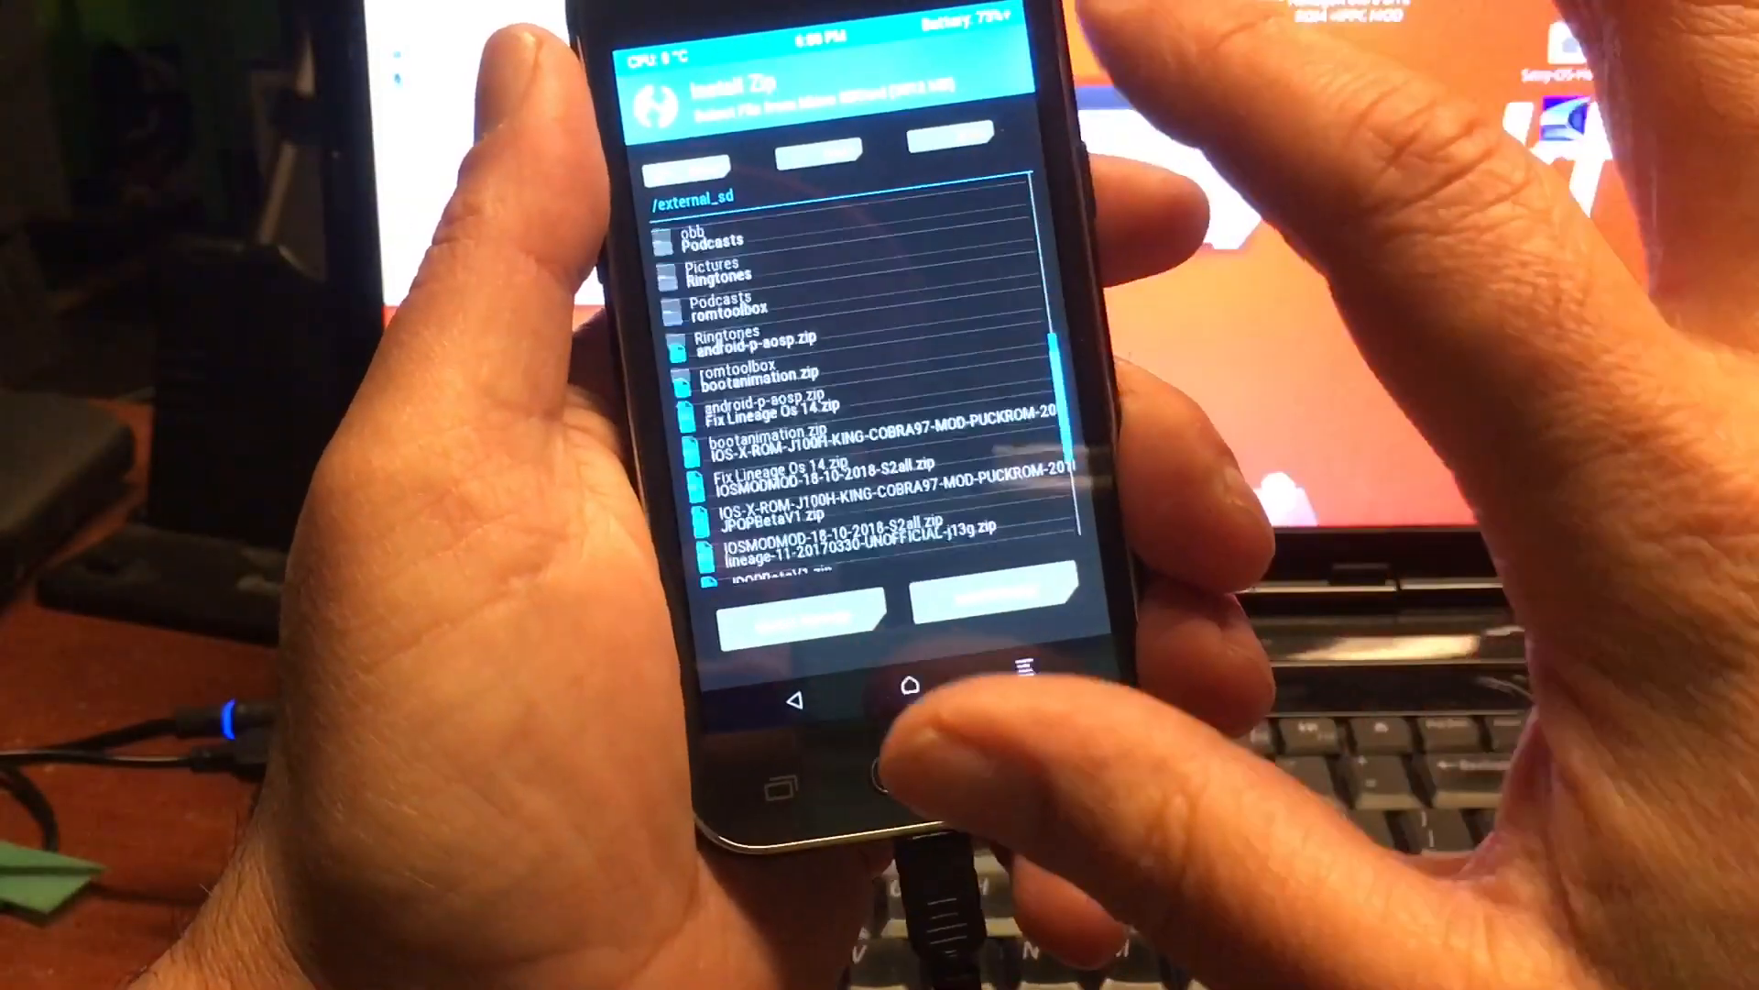